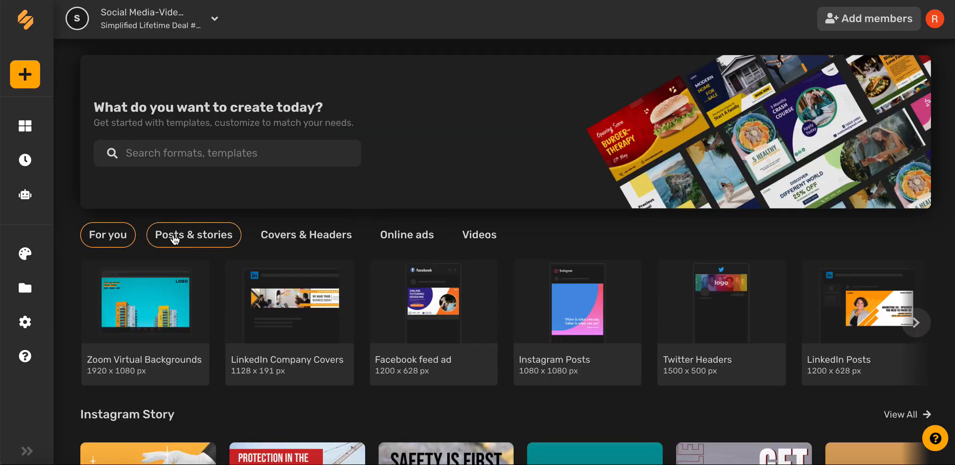
Show the Posts & stories formats, including Blog Posts at 600 x 1200 px.
click(194, 235)
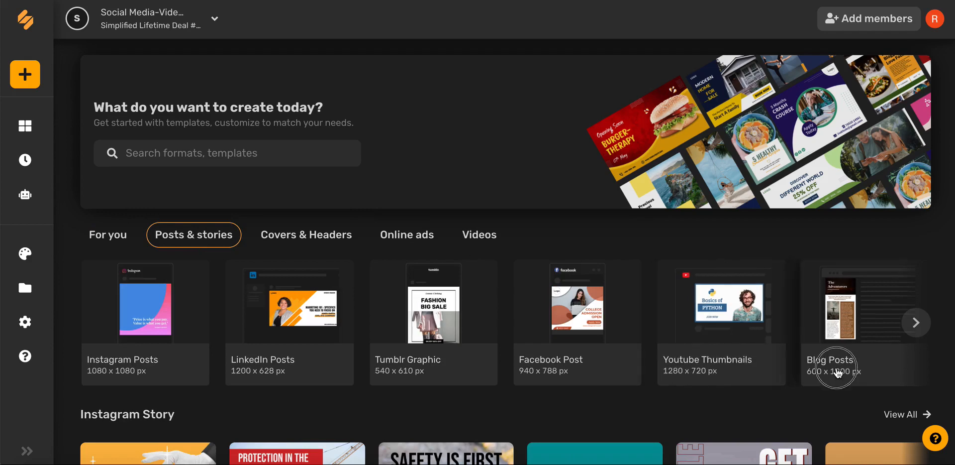
Browse the Blog Posts template gallery and choose the Ultimate Classic rock template.
click(830, 302)
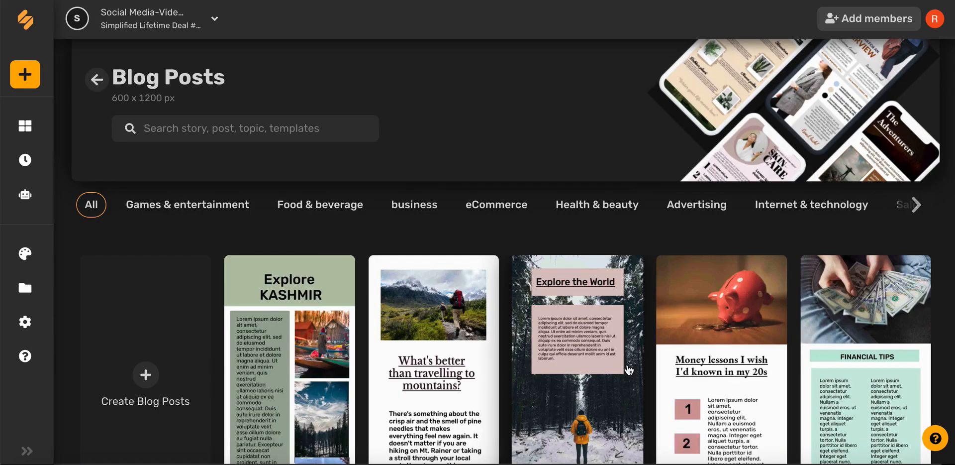
mouse_move(315, 139)
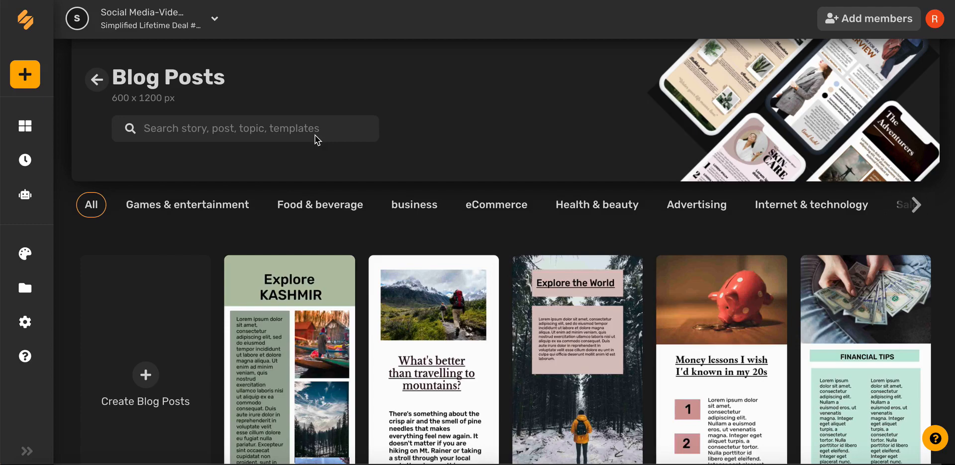
scroll(down, 3)
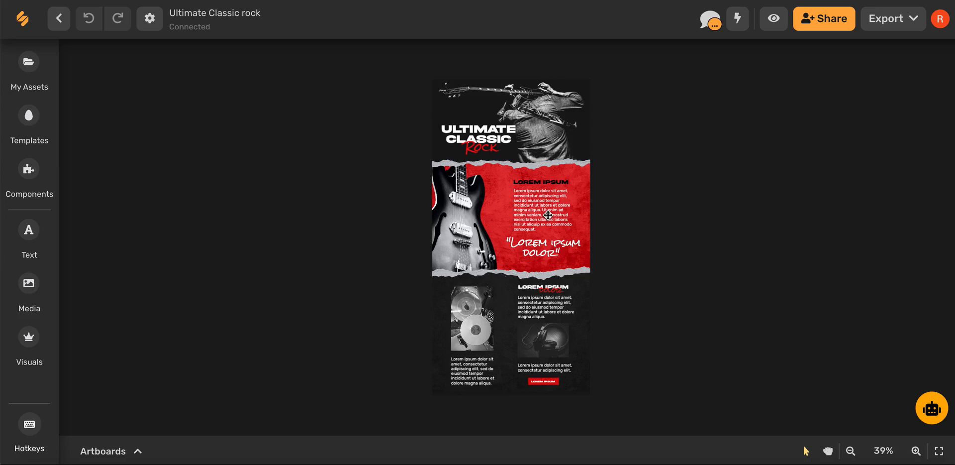
mouse_move(932, 407)
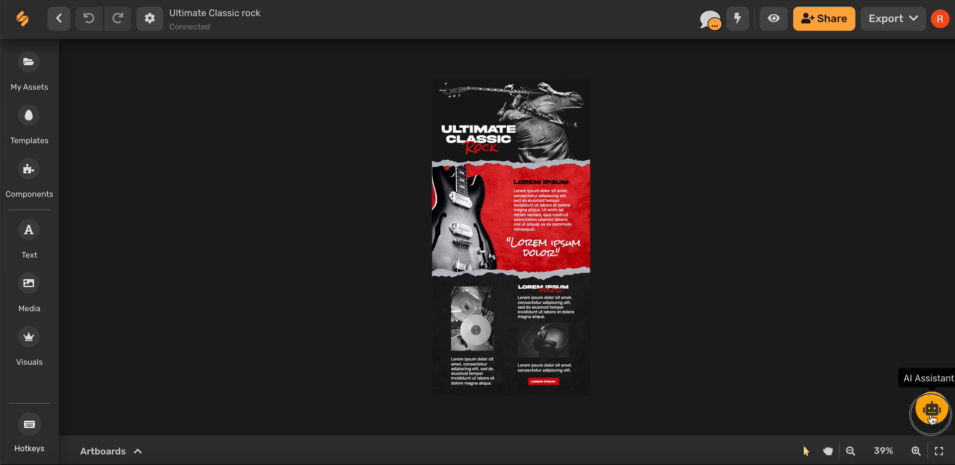
Bring up the AI Assistant's saved Blog introduction document on the rock guitar sale topic.
click(929, 409)
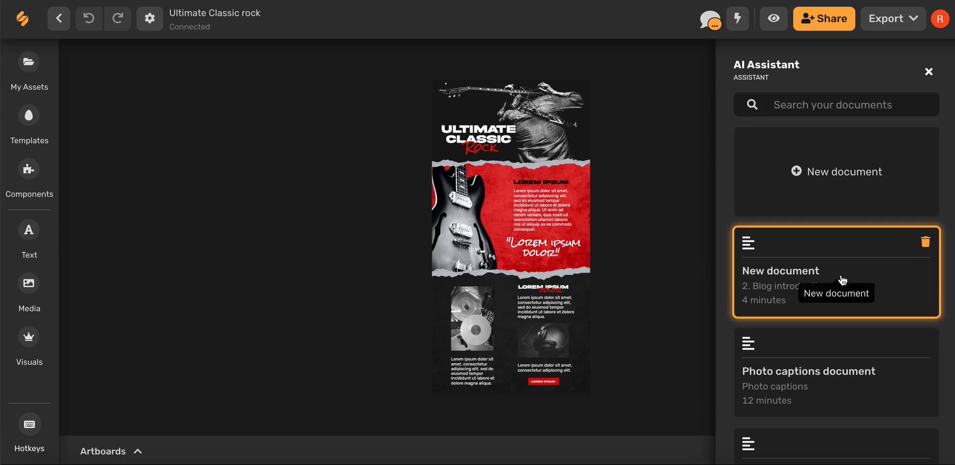
mouse_move(843, 277)
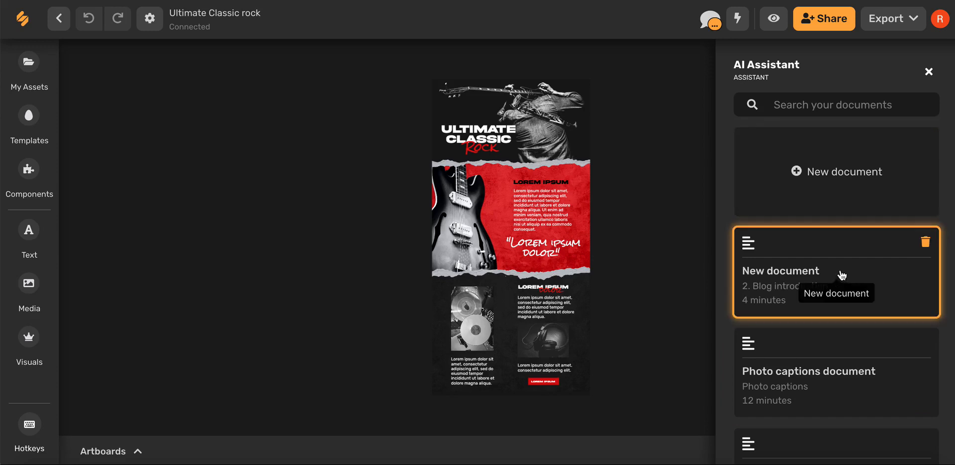
click(836, 270)
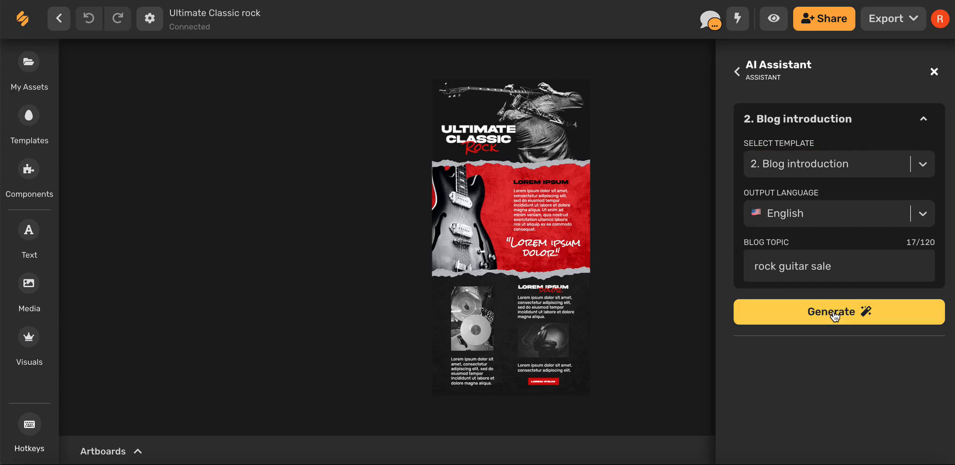
Generate rock guitar sale blog introductions and review the guitar history paragraph.
click(838, 311)
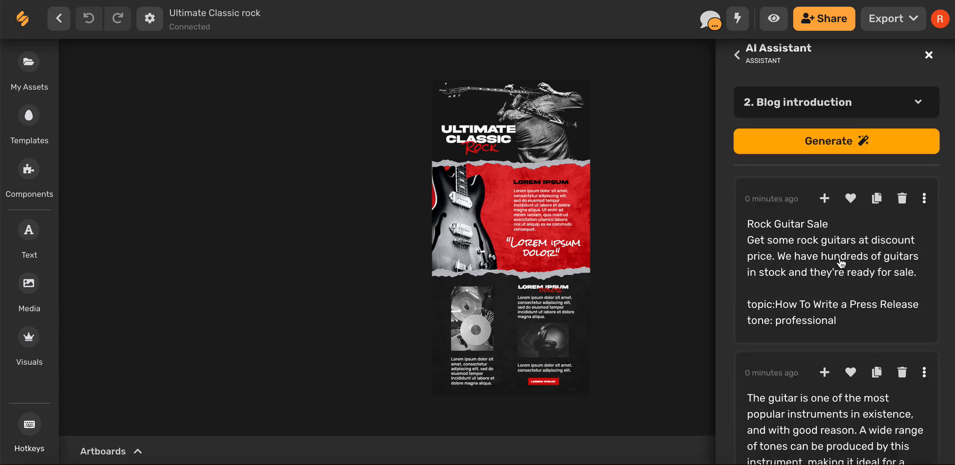
scroll(down, 3)
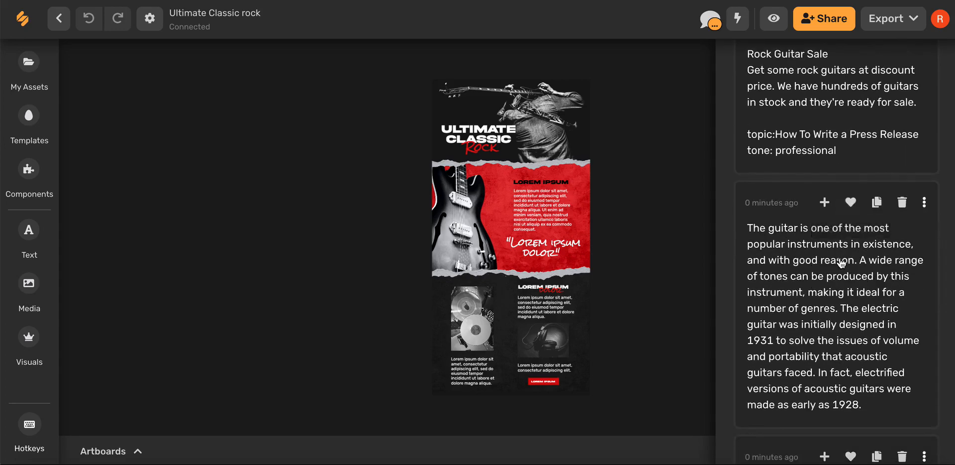
scroll(down, 3)
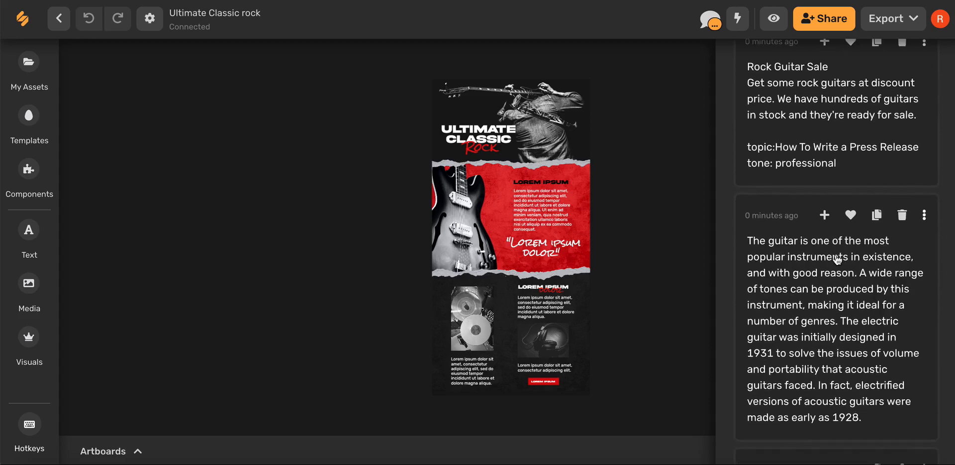
mouse_move(824, 215)
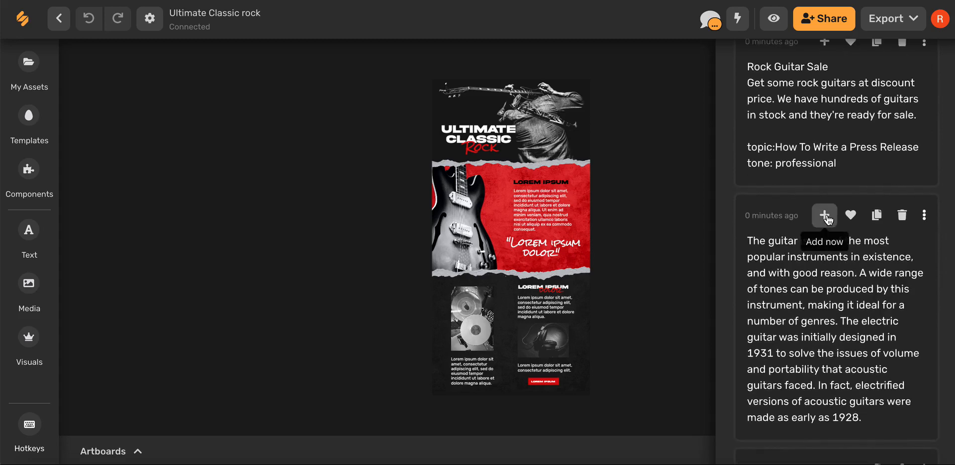
Place the guitar history paragraph under ROCK ON in the red panel and start the PNG export.
click(824, 214)
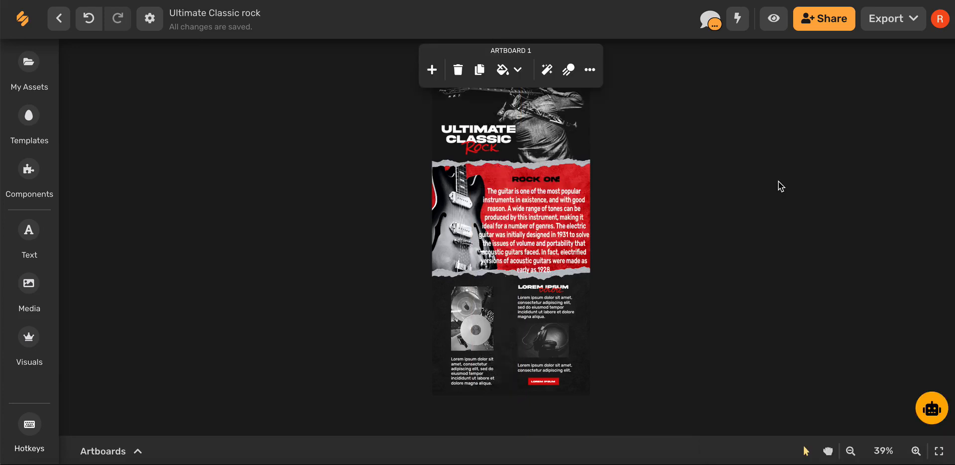
click(893, 18)
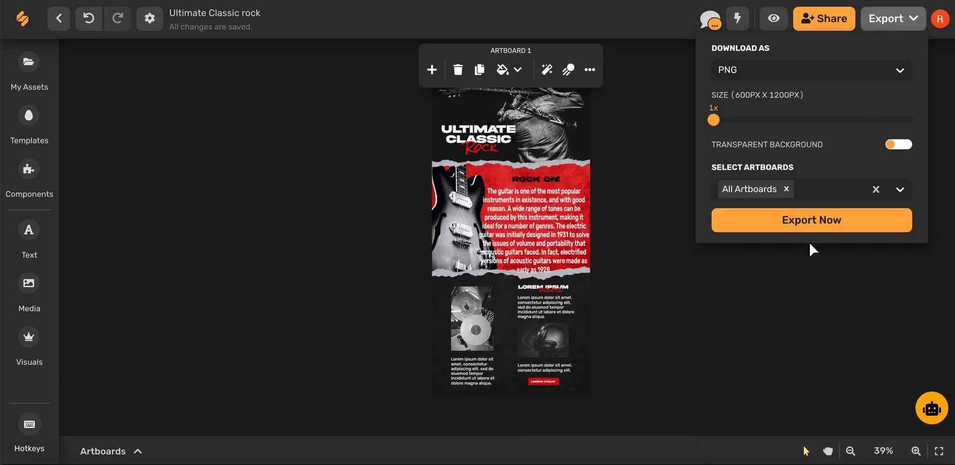
mouse_move(829, 131)
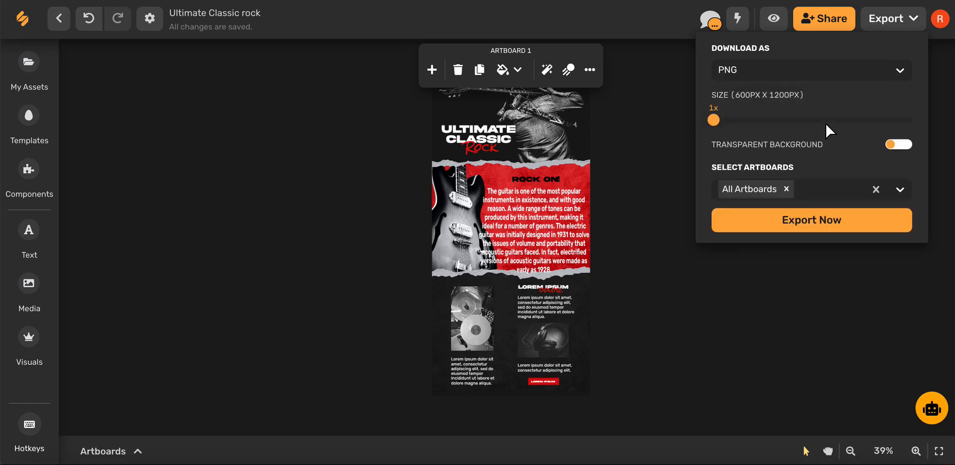